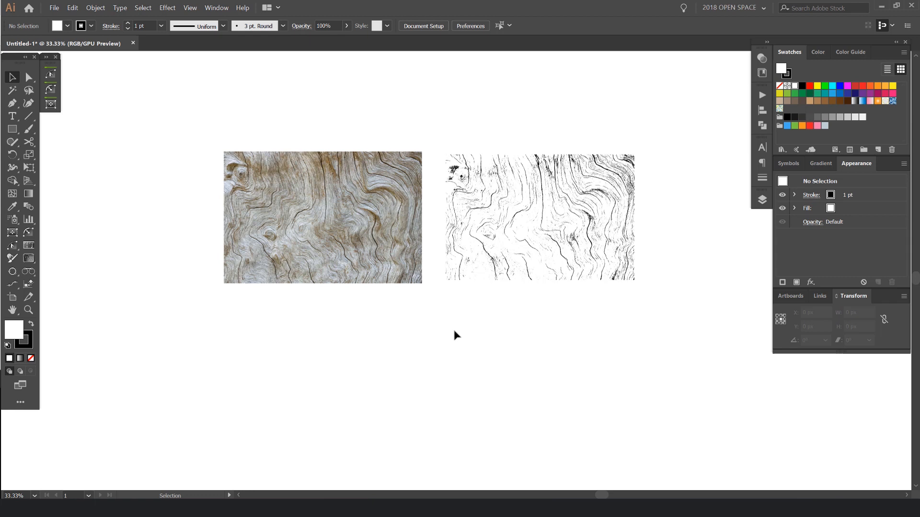
{"action": "mouse_move", "coordinate": [860, 176]}
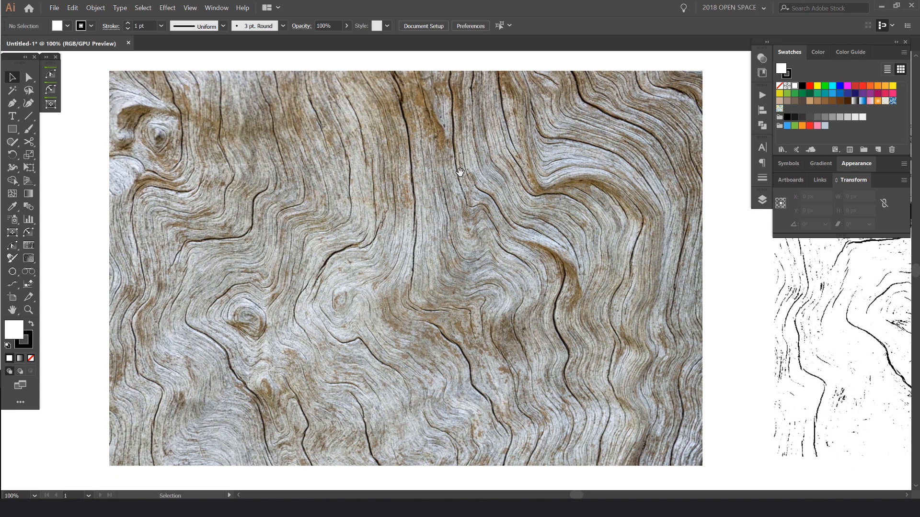
{"action": "mouse_move", "coordinate": [403, 75]}
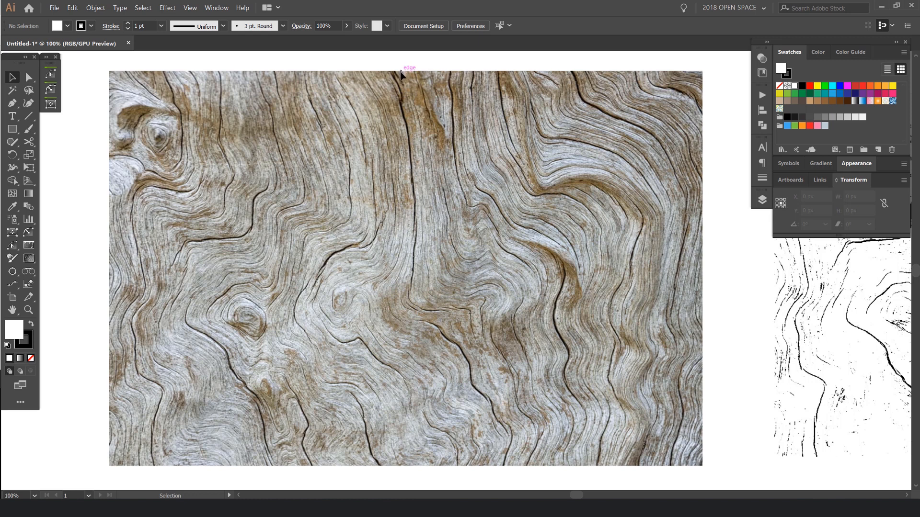
{"action": "mouse_move", "coordinate": [503, 407]}
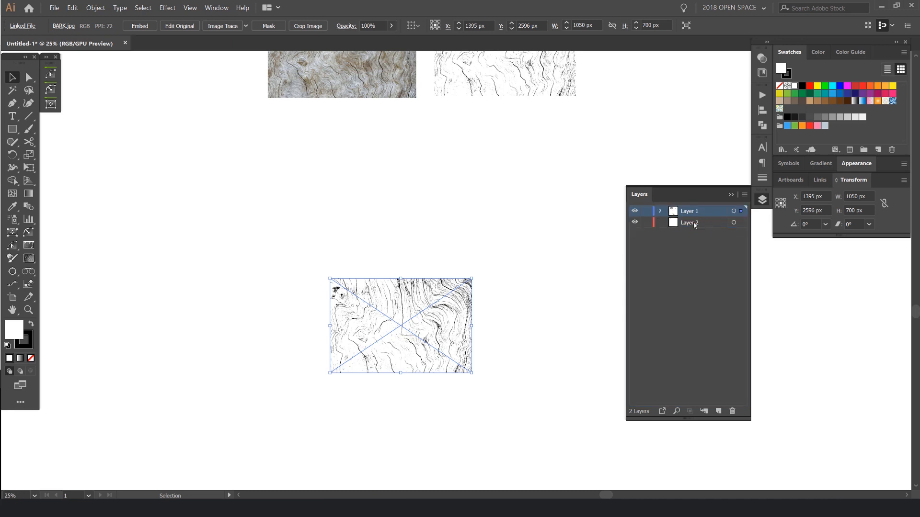
Rename the reference layer to 'image', lock it and dim it beneath the drawing layer.
{"action": "double_click", "coordinate": [688, 222]}
{"action": "type", "text": "image"}
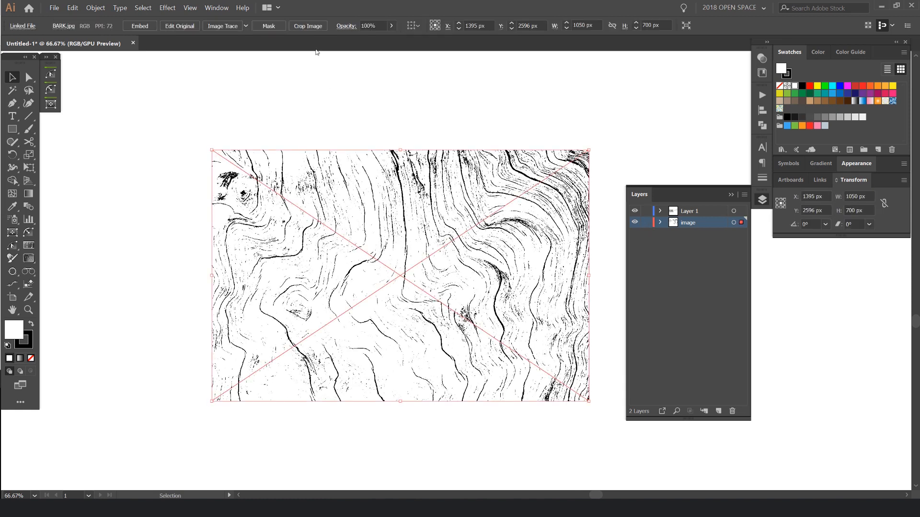
{"action": "left_click", "coordinate": [368, 25]}
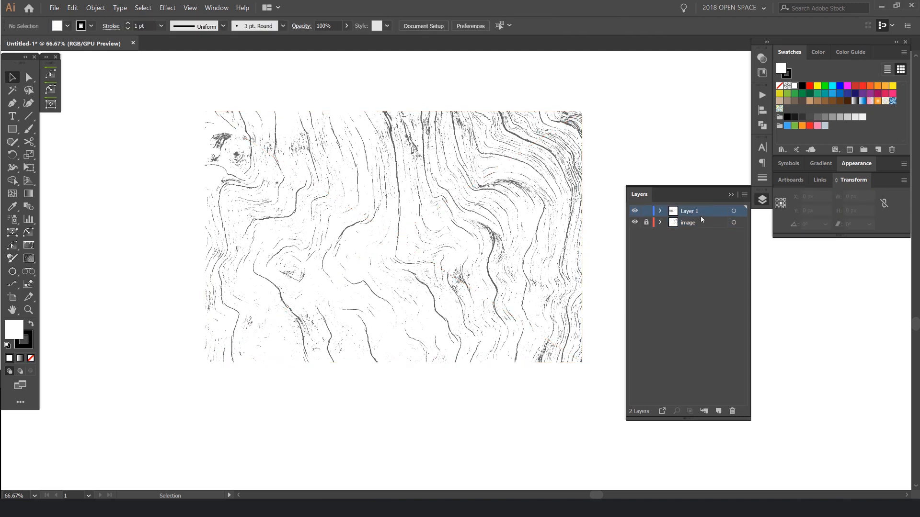
{"action": "double_click", "coordinate": [691, 211]}
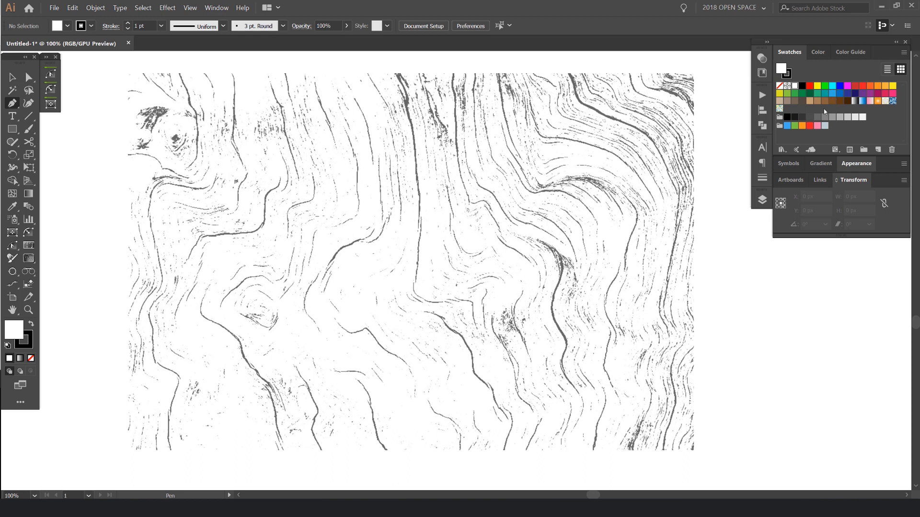
With no fill and an orange stroke, trace the vertical, sweeping and diagonal grain lines as curves.
{"action": "left_click", "coordinate": [868, 95]}
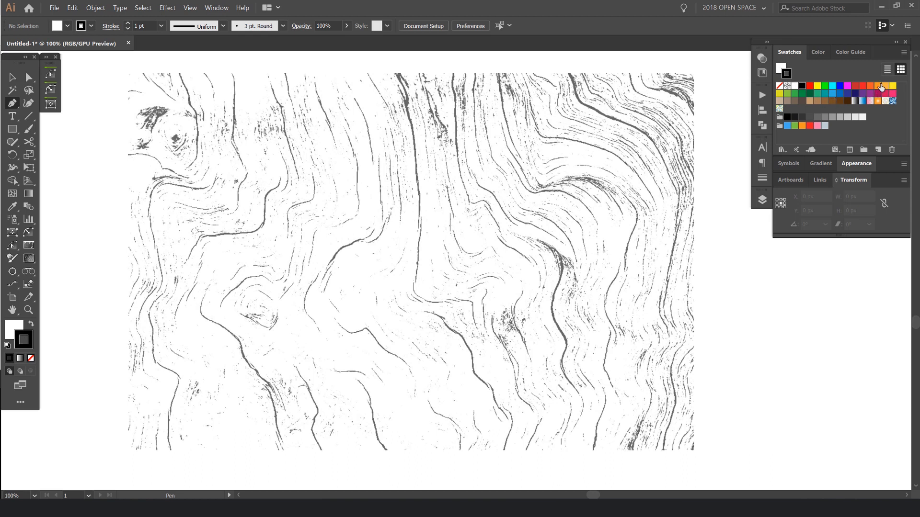
{"action": "left_click", "coordinate": [874, 86]}
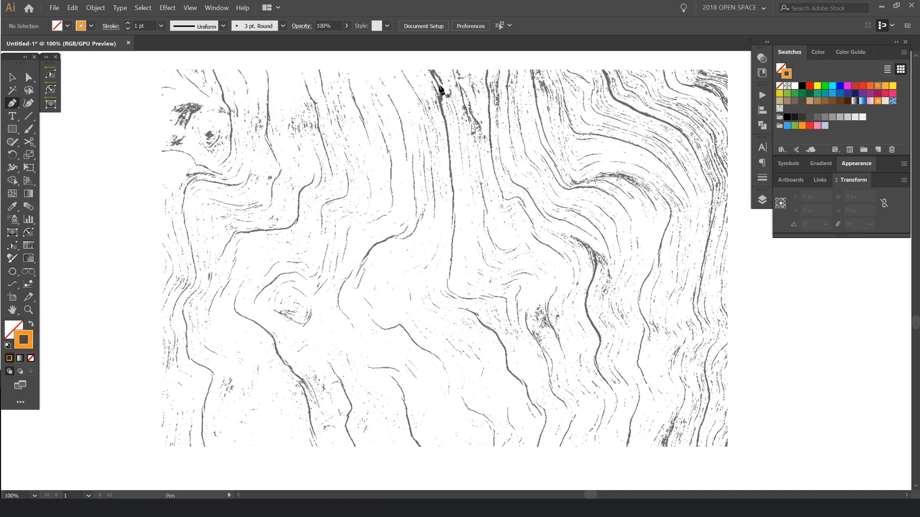
{"action": "mouse_move", "coordinate": [476, 318]}
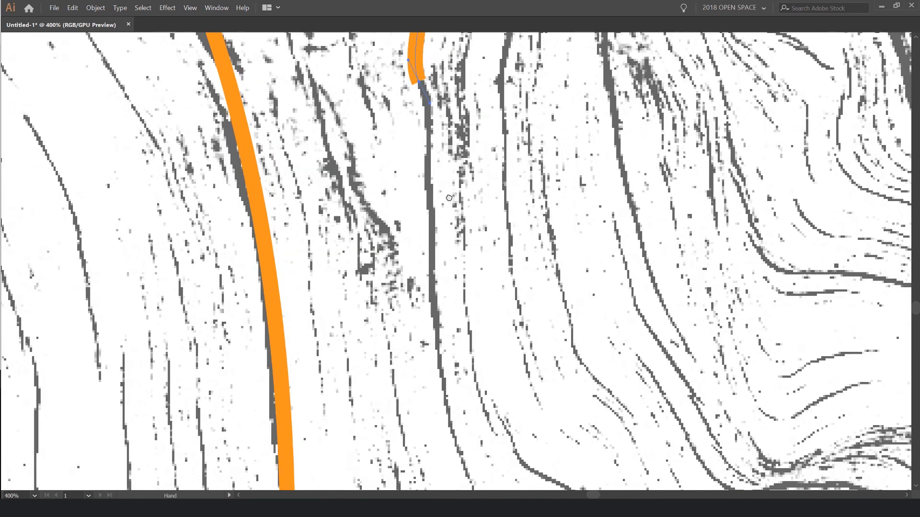
{"action": "left_click_drag", "start_coordinate": [449, 200], "coordinate": [404, 210]}
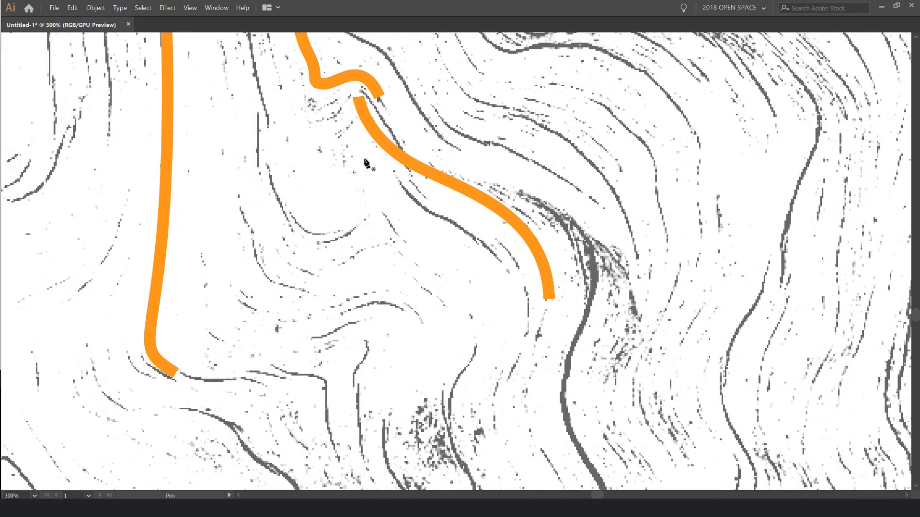
{"action": "left_click_drag", "start_coordinate": [364, 160], "coordinate": [515, 244]}
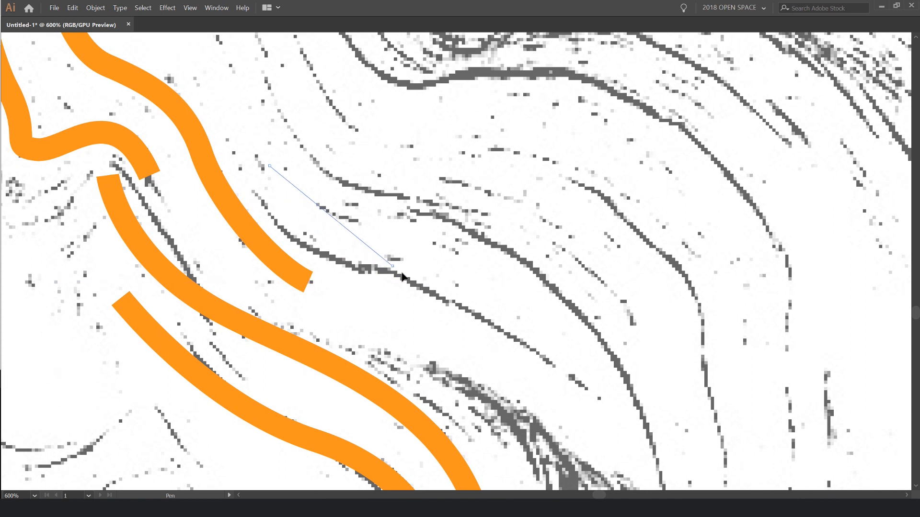
{"action": "left_click_drag", "start_coordinate": [390, 265], "coordinate": [514, 296]}
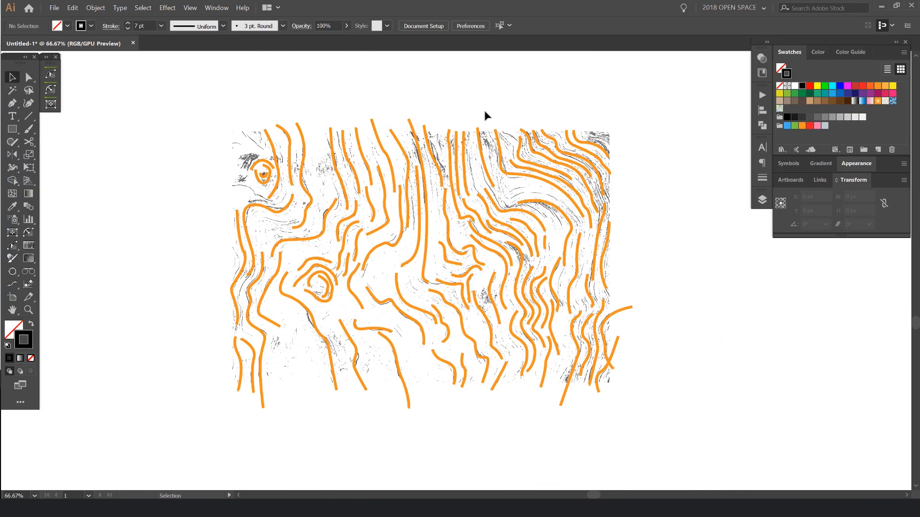
Frame the grain strokes in a black rectangle and trim the stroke end poking below it.
{"action": "key", "text": "Tab"}
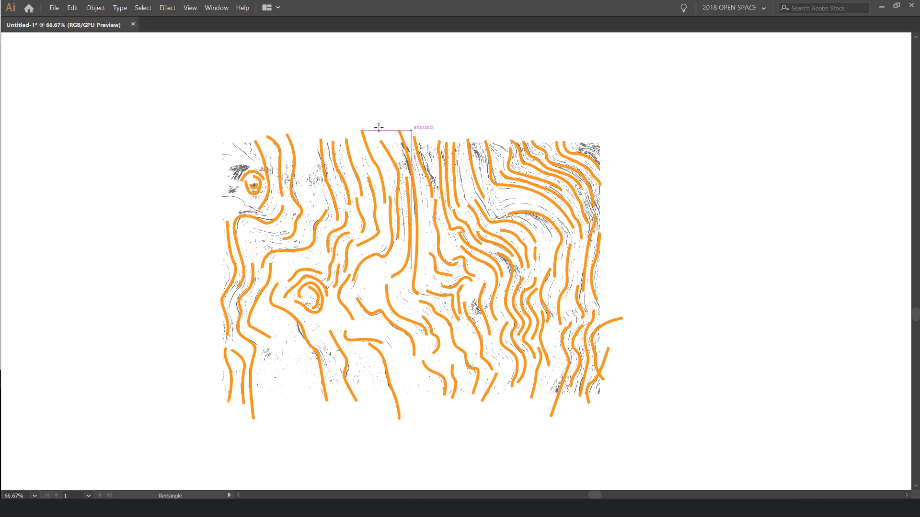
{"action": "left_click_drag", "start_coordinate": [379, 128], "coordinate": [411, 393]}
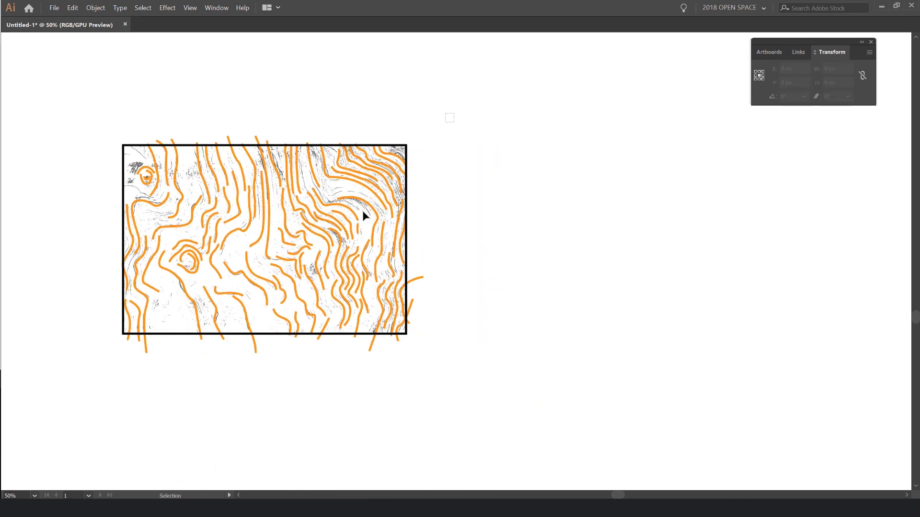
{"action": "left_click", "coordinate": [208, 199]}
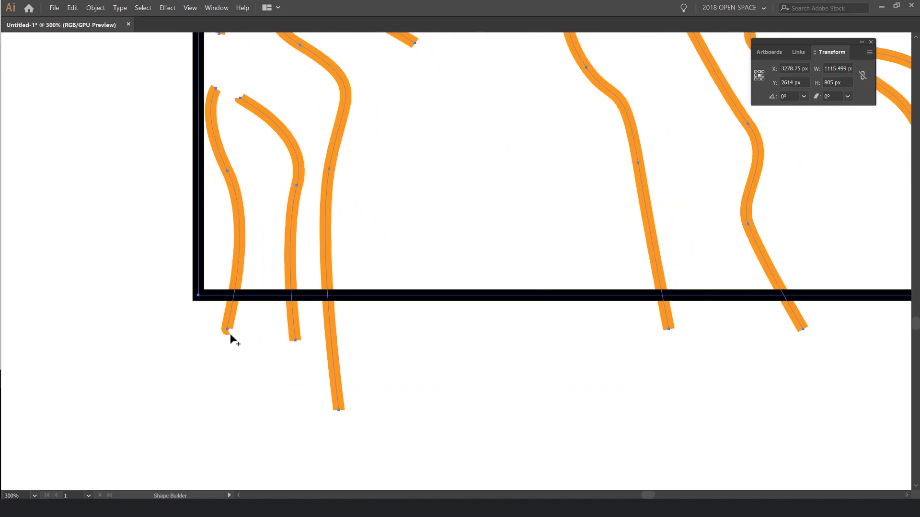
{"action": "left_click", "coordinate": [230, 329]}
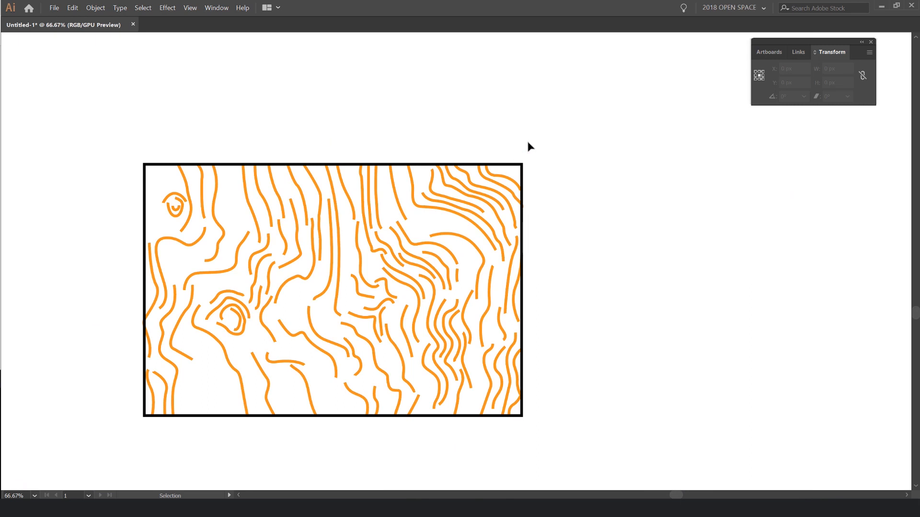
{"action": "left_click_drag", "start_coordinate": [333, 287], "coordinate": [379, 273]}
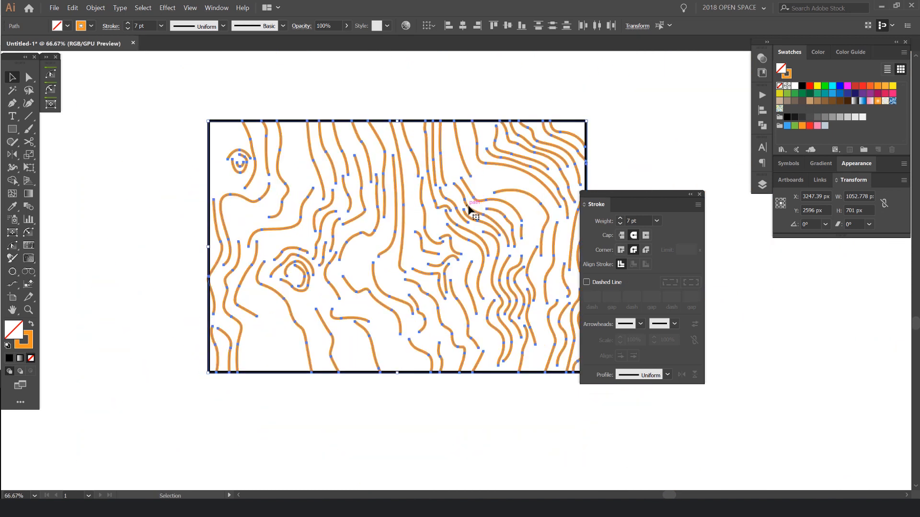
{"action": "left_click", "coordinate": [586, 282]}
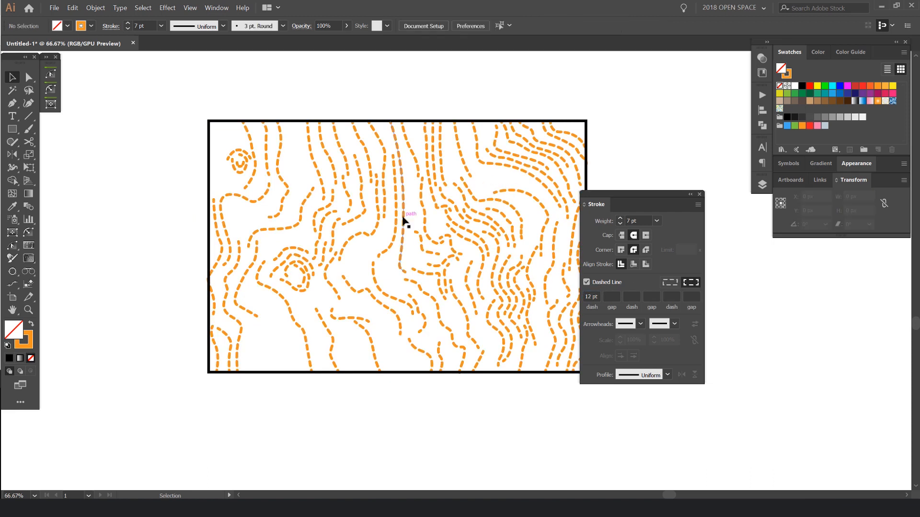
{"action": "left_click", "coordinate": [586, 281]}
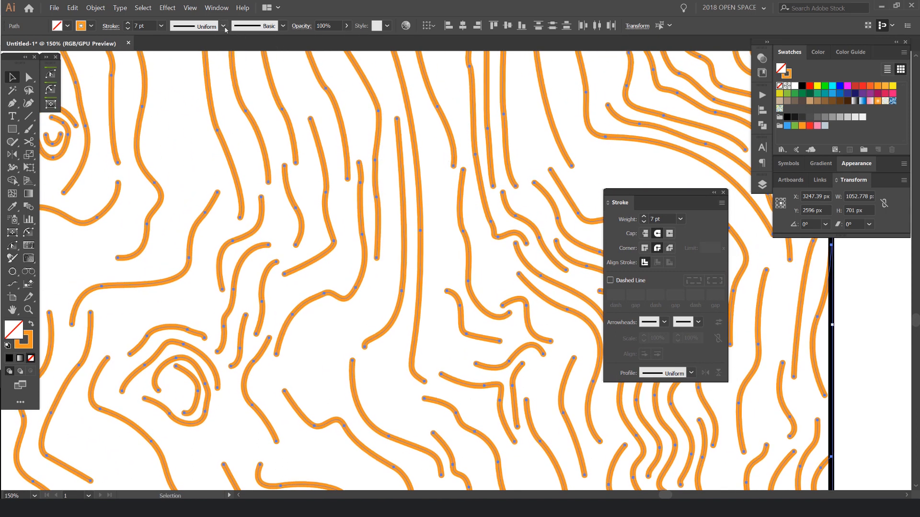
{"action": "left_click", "coordinate": [223, 26]}
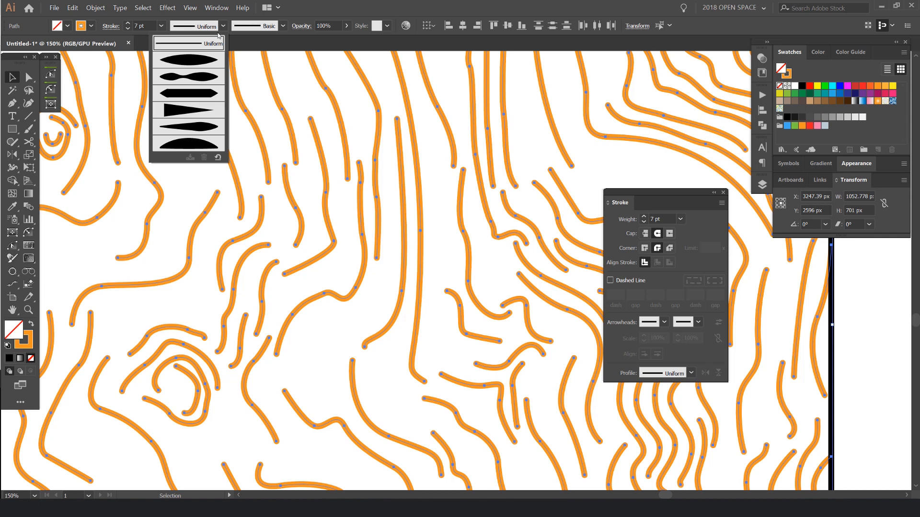
{"action": "mouse_move", "coordinate": [205, 131]}
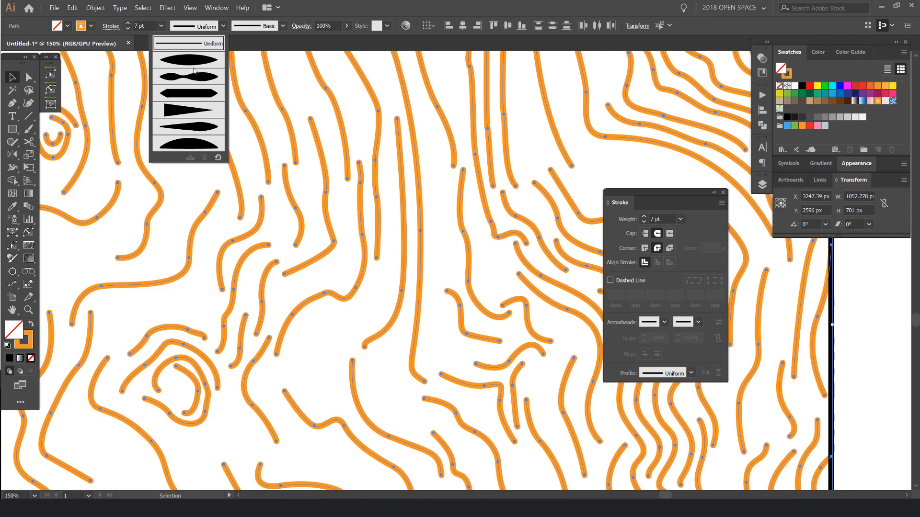
{"action": "mouse_move", "coordinate": [193, 110]}
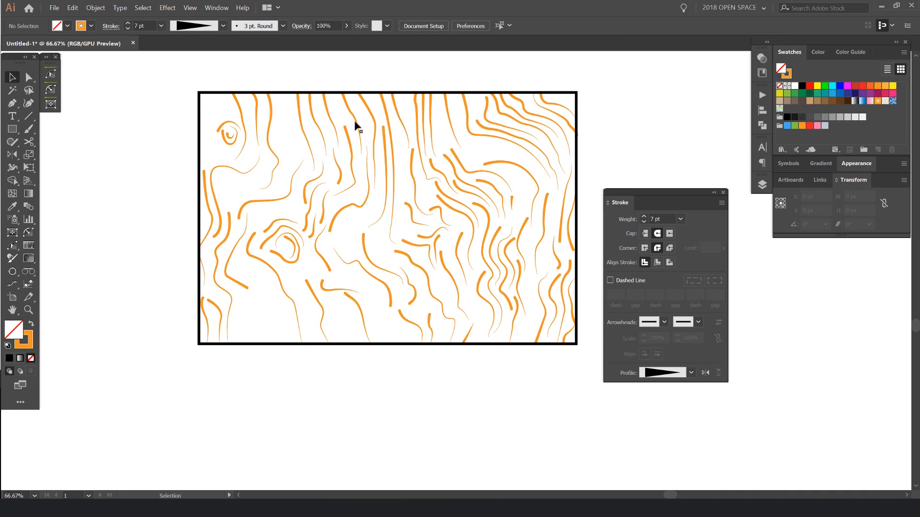
{"action": "left_click", "coordinate": [221, 25]}
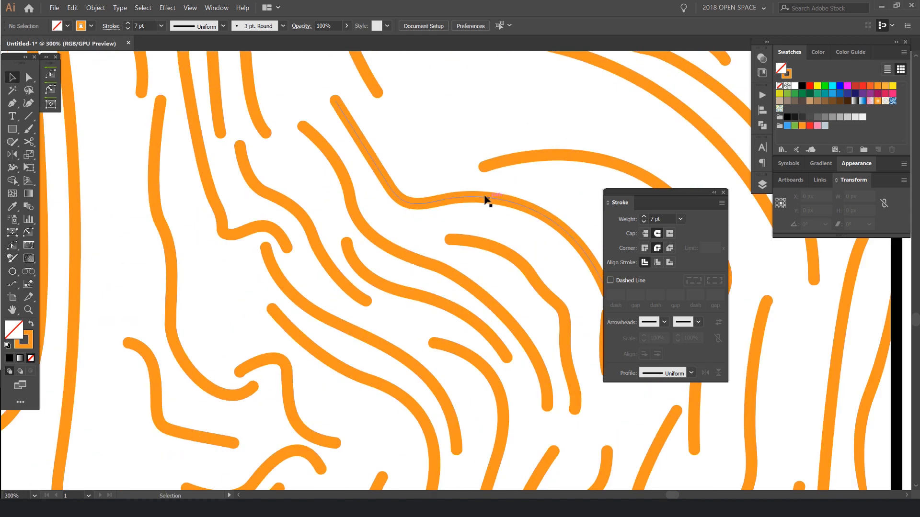
Thicken one middle grain stroke at a single point along its curve with the Width tool.
{"action": "key", "text": "Tab"}
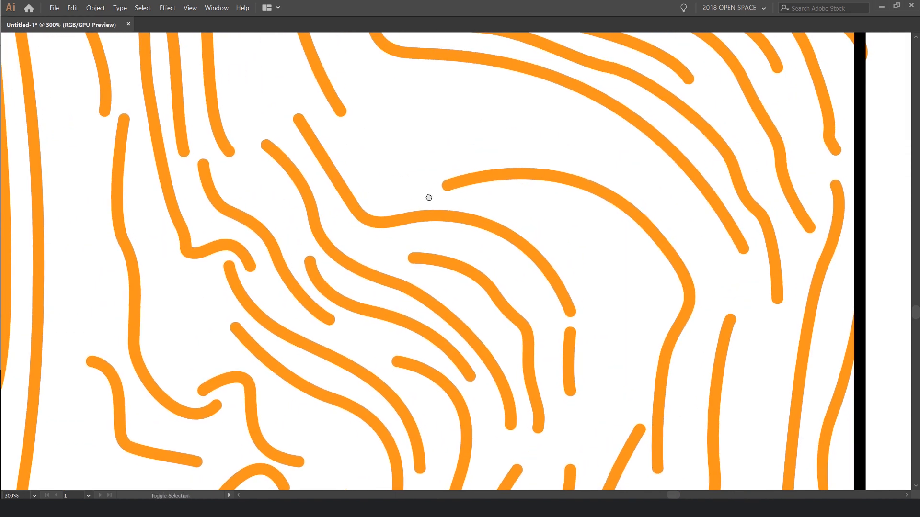
{"action": "left_click", "coordinate": [428, 198]}
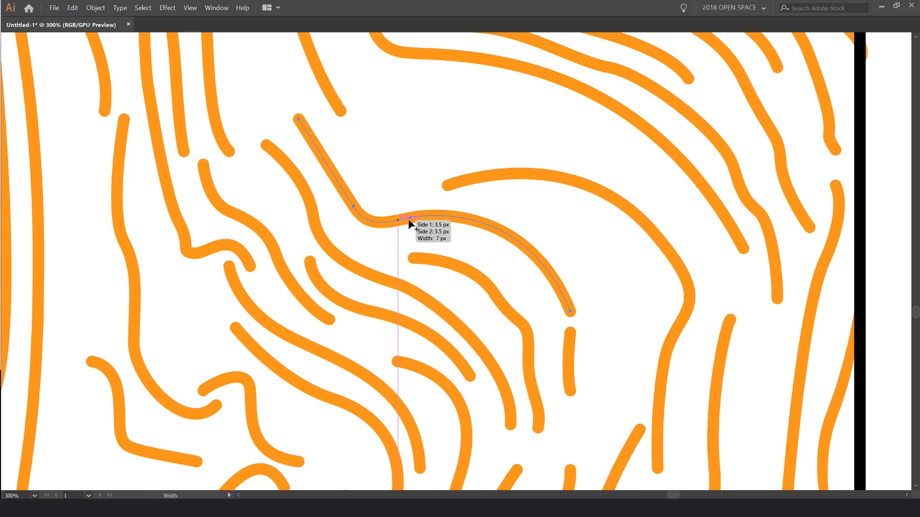
{"action": "left_click_drag", "start_coordinate": [411, 226], "coordinate": [411, 246]}
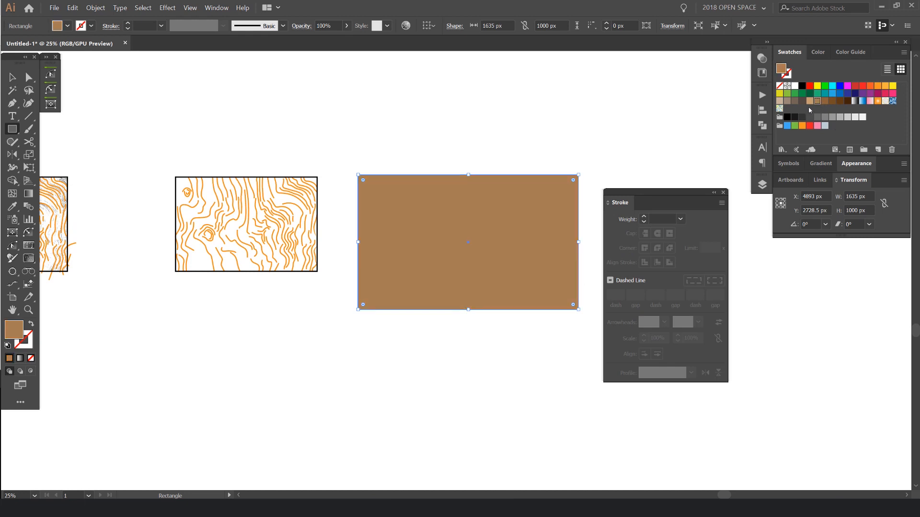
Fill the rectangle mid brown and copy the grain strokes onto it as dark brown 9 pt lines.
{"action": "left_click", "coordinate": [818, 52]}
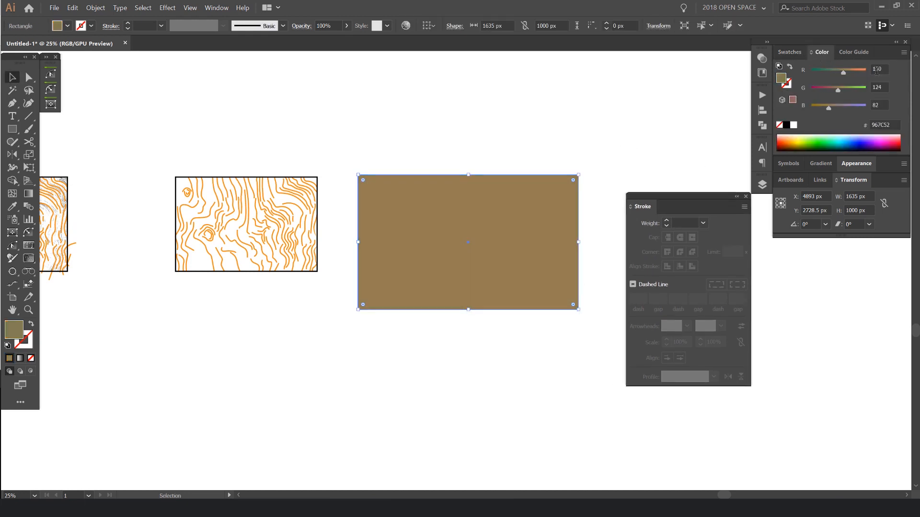
{"action": "left_click_drag", "start_coordinate": [873, 108], "coordinate": [873, 108]}
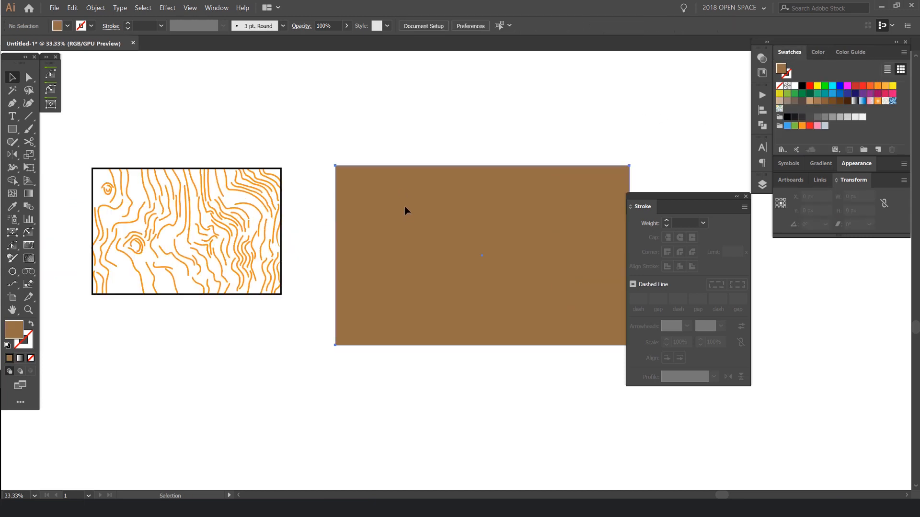
{"action": "left_click_drag", "start_coordinate": [641, 207], "coordinate": [753, 166]}
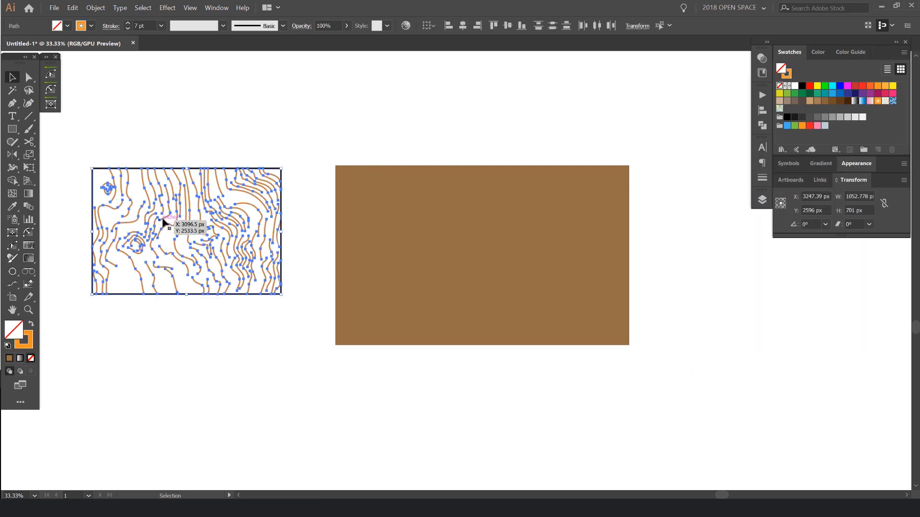
{"action": "left_click_drag", "start_coordinate": [164, 223], "coordinate": [536, 248]}
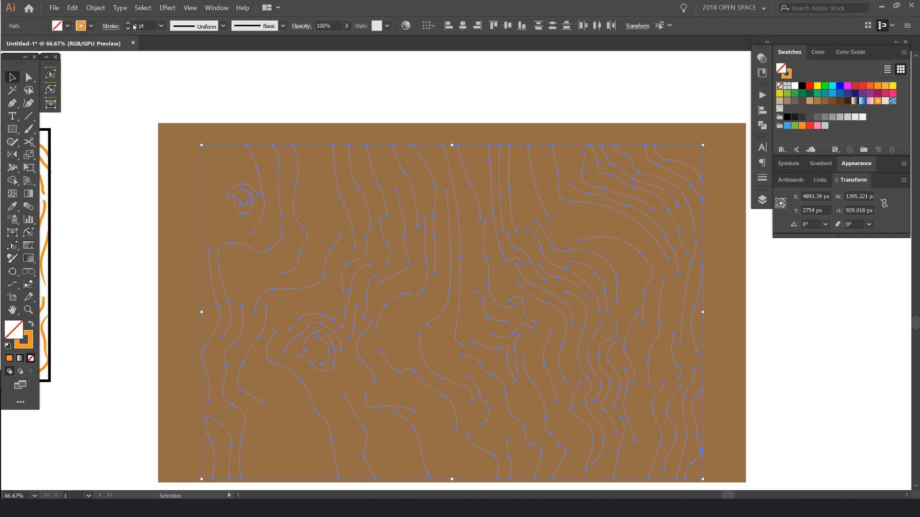
{"action": "type", "text": "9"}
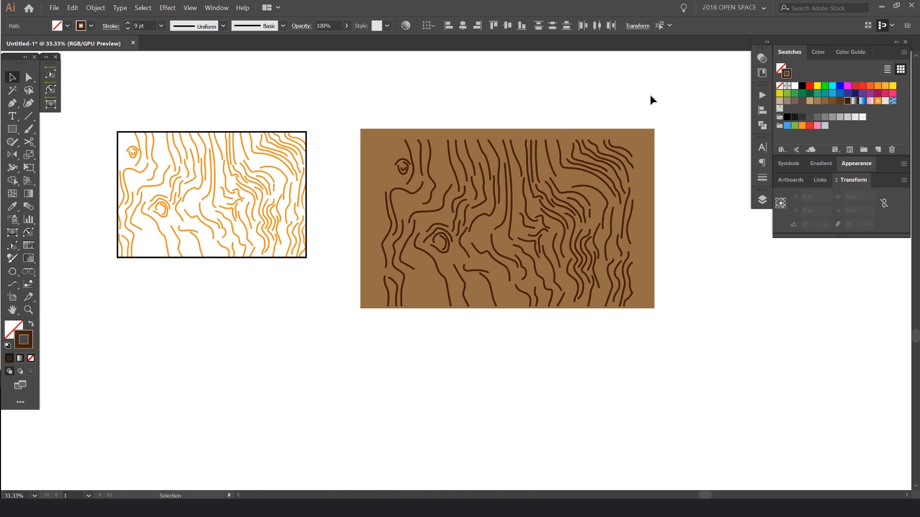
{"action": "left_click", "coordinate": [506, 218]}
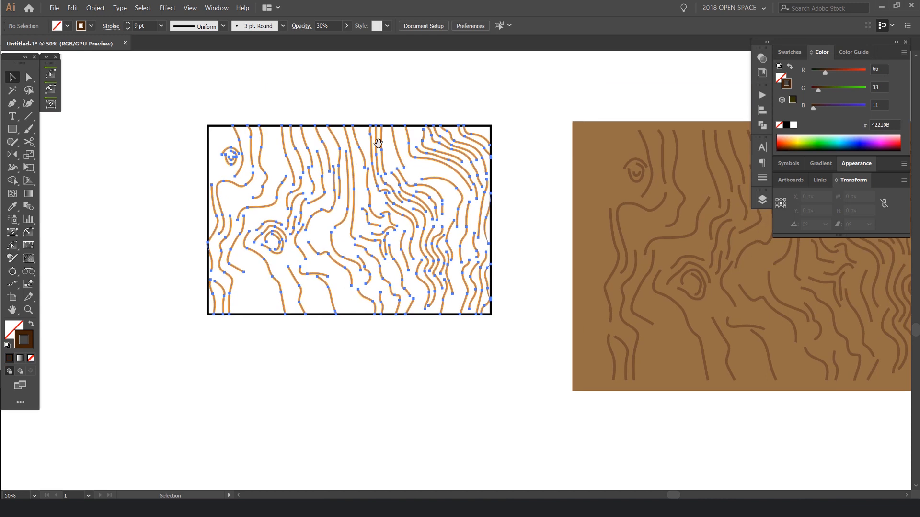
Select all unused swatches from the Swatches panel menu and delete them.
{"action": "left_click", "coordinate": [789, 52]}
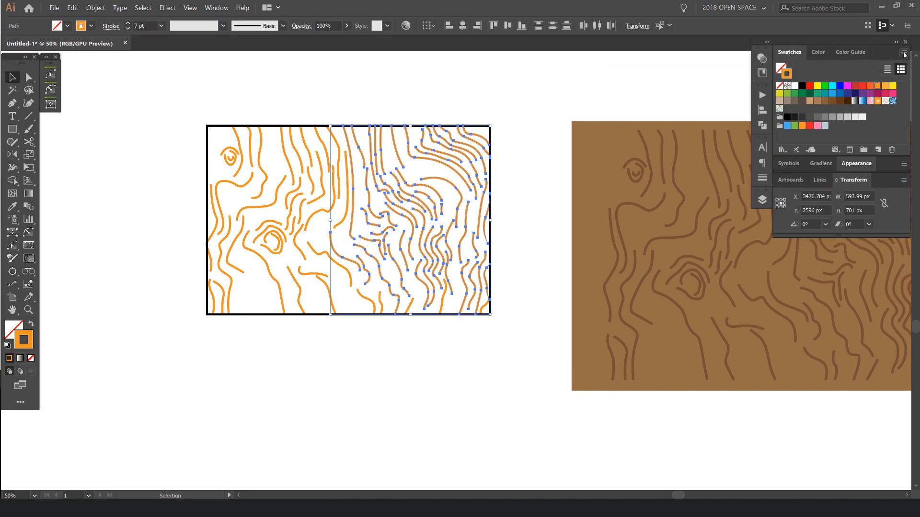
{"action": "left_click", "coordinate": [905, 55]}
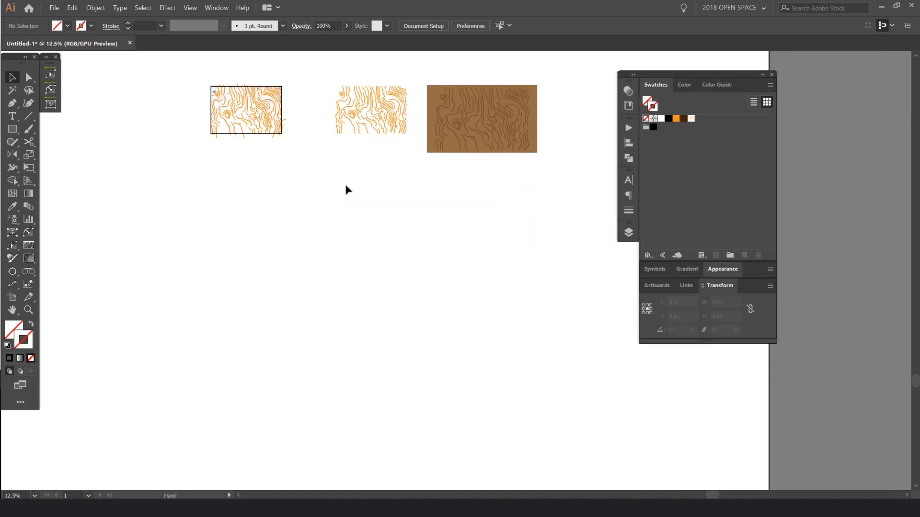
Make the orange grain a pattern swatch, trying Brick and Hex tiling before keeping Grid and saving it.
{"action": "left_click_drag", "start_coordinate": [245, 197], "coordinate": [508, 388]}
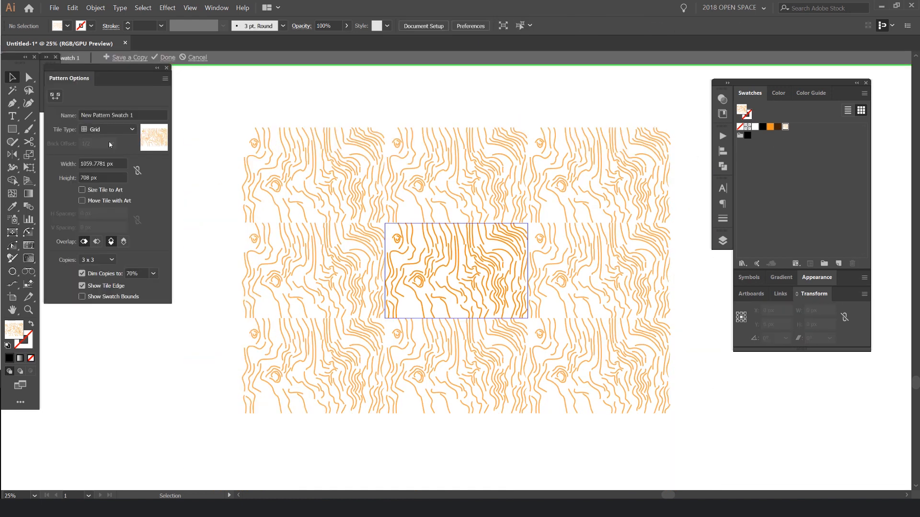
{"action": "left_click", "coordinate": [132, 129]}
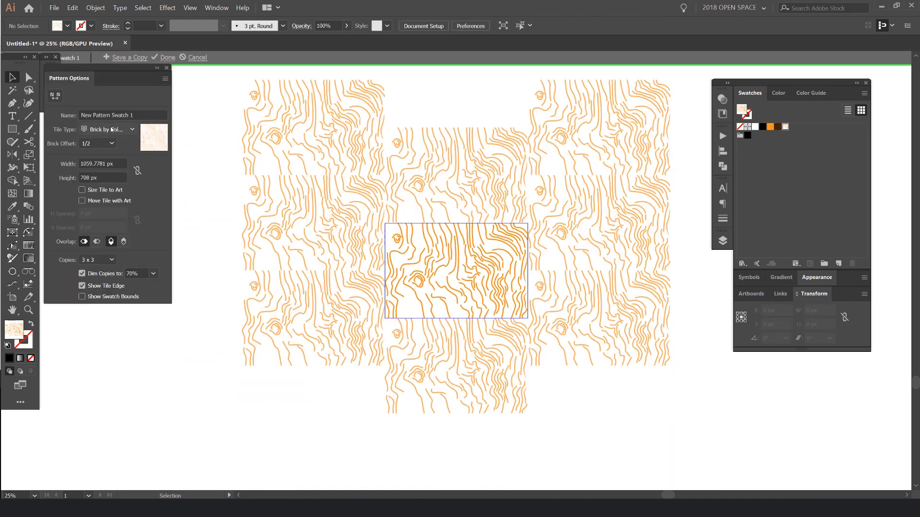
{"action": "left_click", "coordinate": [109, 129]}
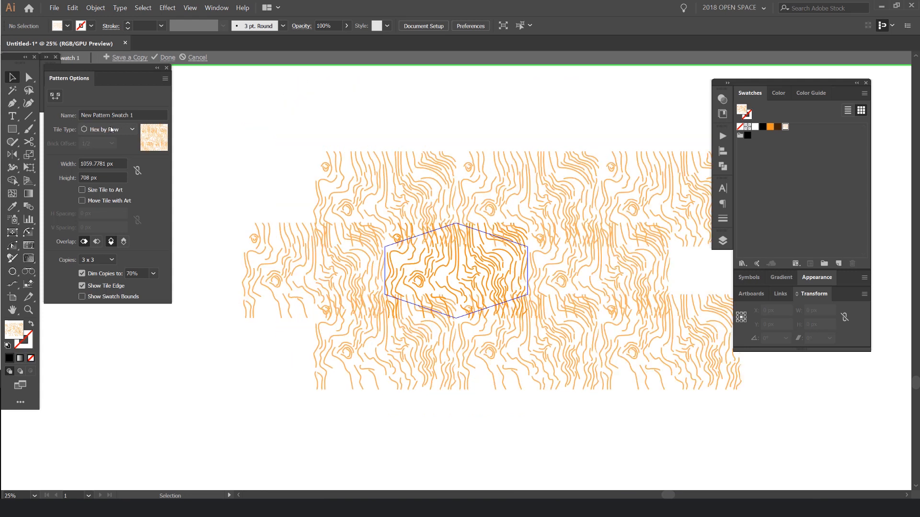
{"action": "left_click", "coordinate": [167, 57]}
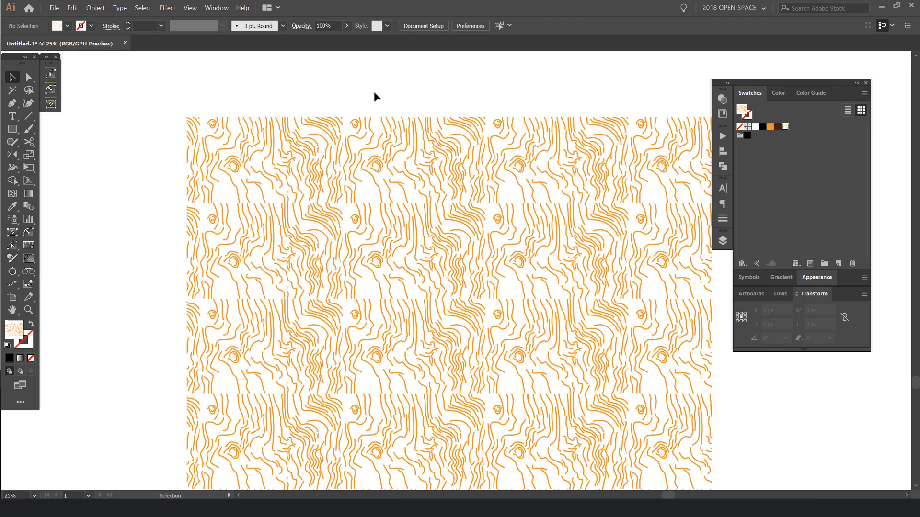